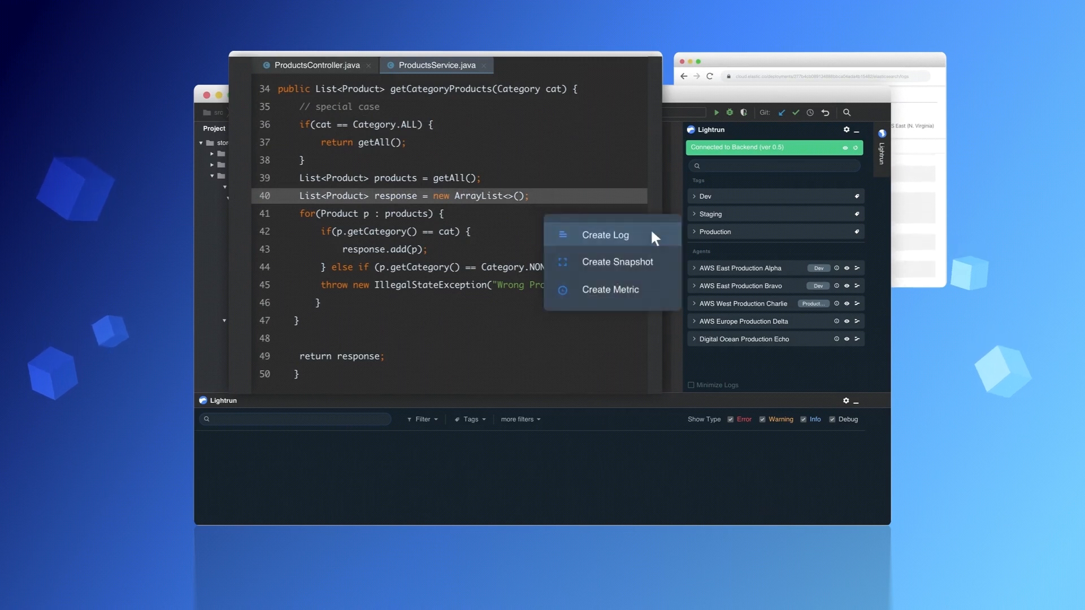
Step: Add an INFO log 'There are {products.size()} Products' on line 40 of ProductsService.java
{"action": "left_click", "coordinate": [603, 235]}
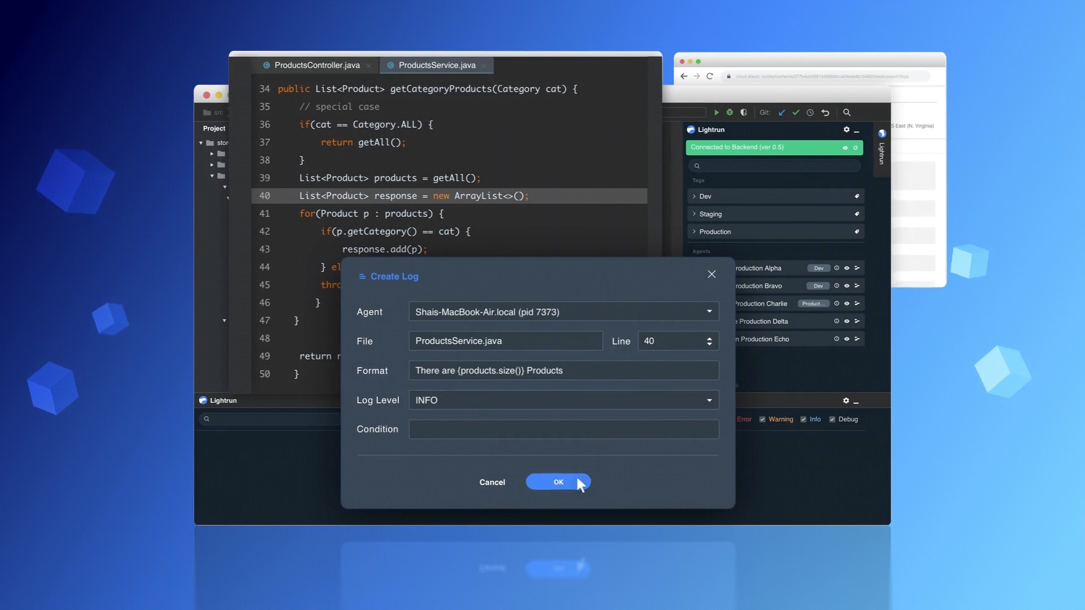
{"action": "left_click", "coordinate": [557, 481]}
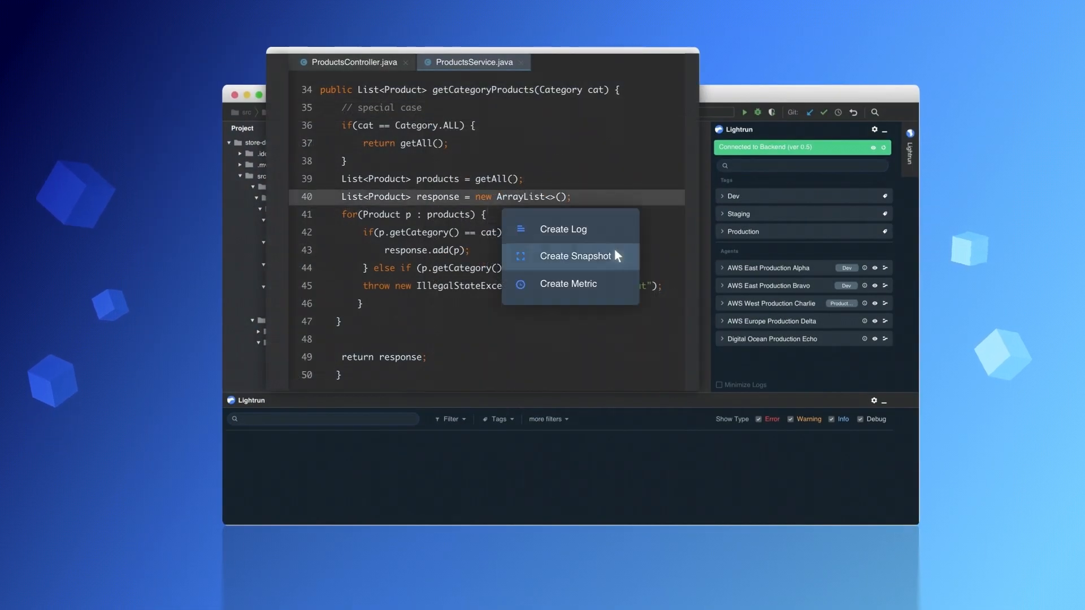
Step: Add a snapshot on line 40 capturing product.getId() when userId == 11003
{"action": "left_click", "coordinate": [574, 256]}
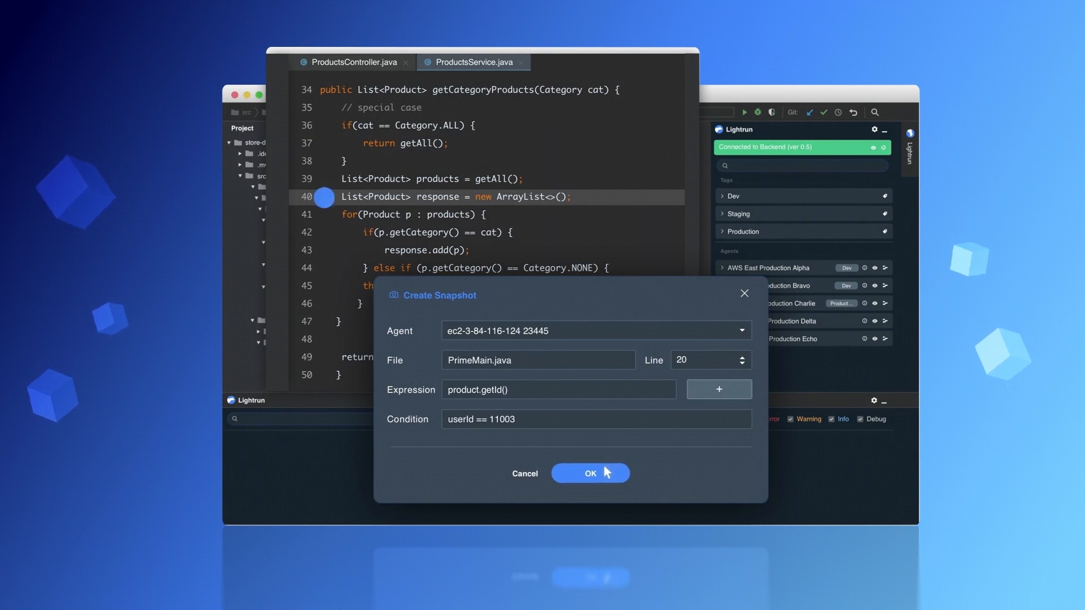
{"action": "left_click", "coordinate": [588, 474]}
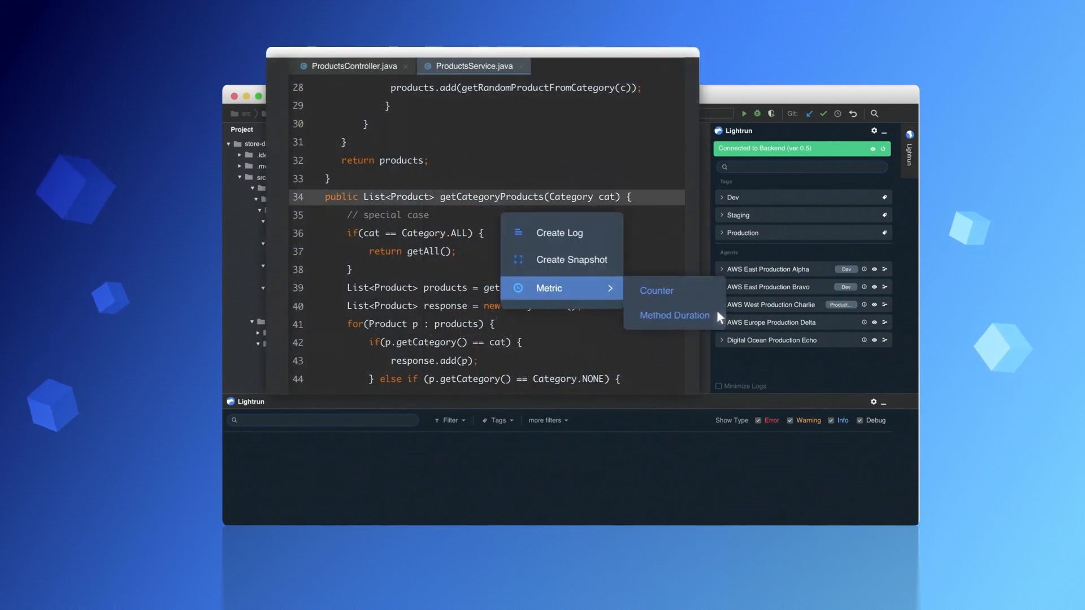
Step: Add a Method Duration metric named RequestCounter on getCategoryProducts at line 34
{"action": "left_click", "coordinate": [673, 315]}
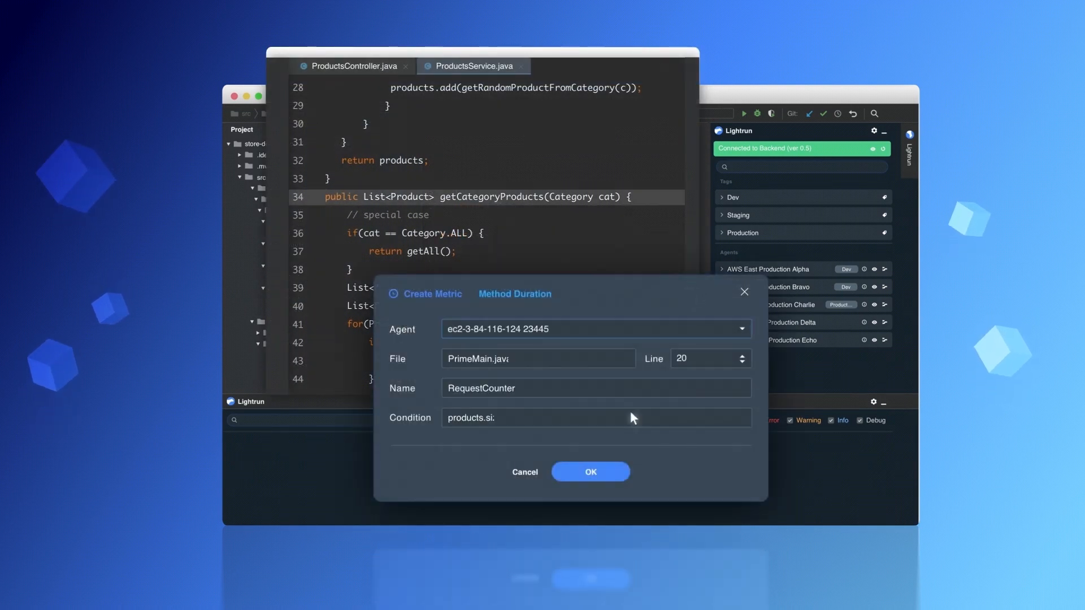
{"action": "left_click", "coordinate": [590, 471]}
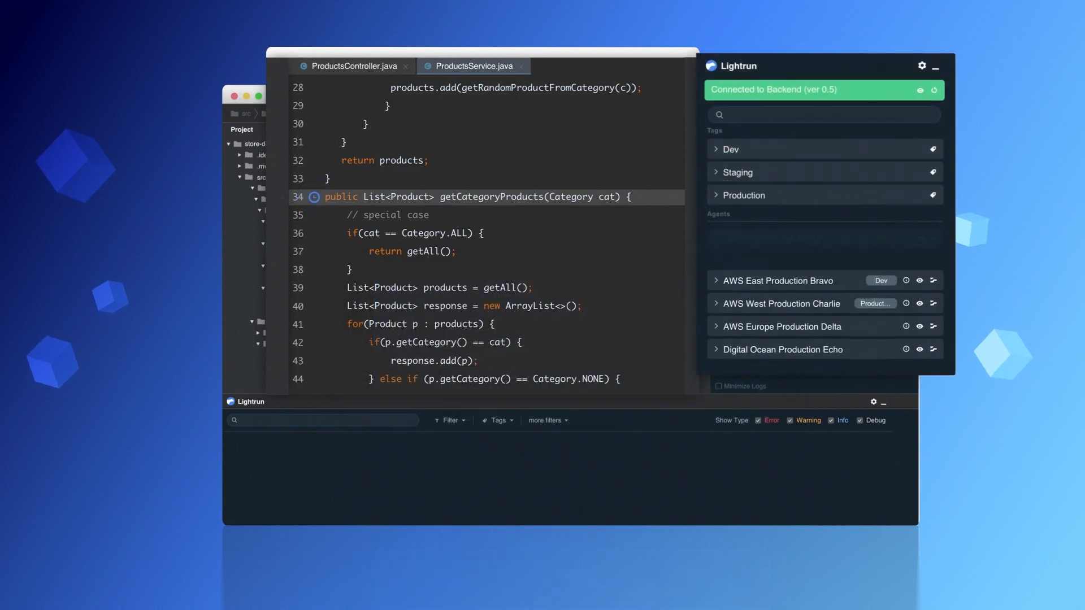